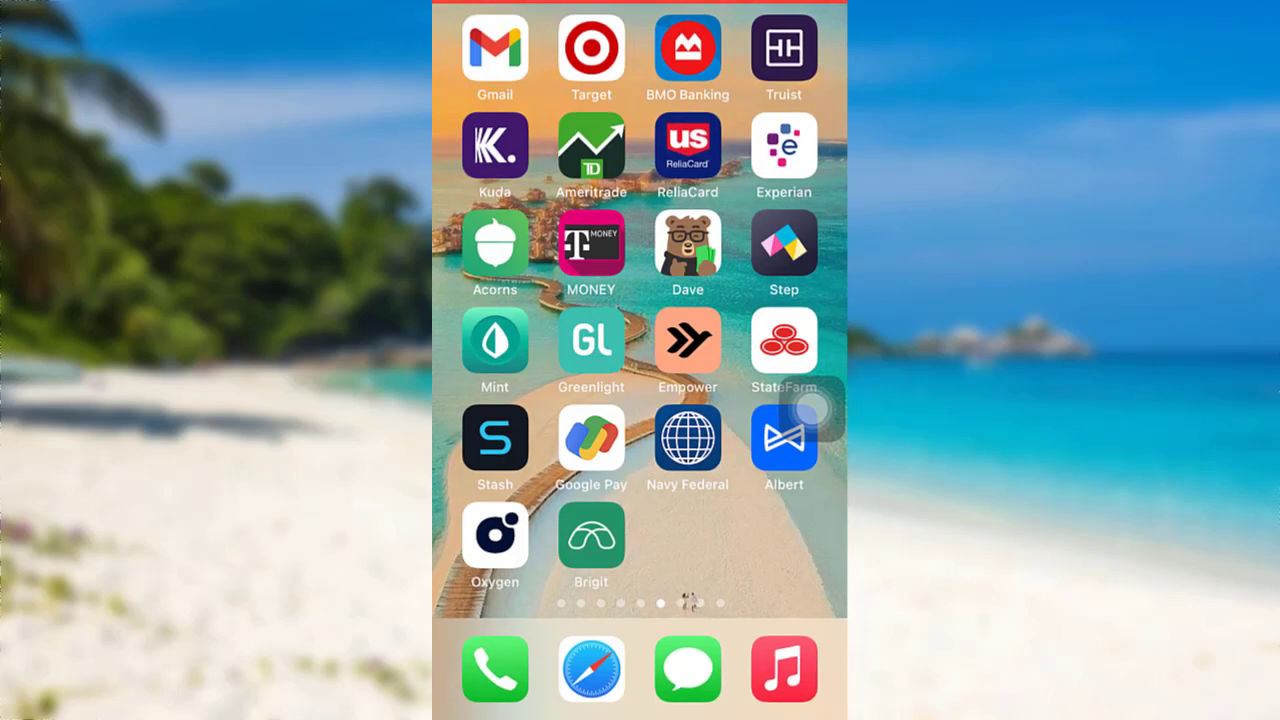
- Launch the Kuda banking app from the home screen to reach its welcome screen
click(494, 145)
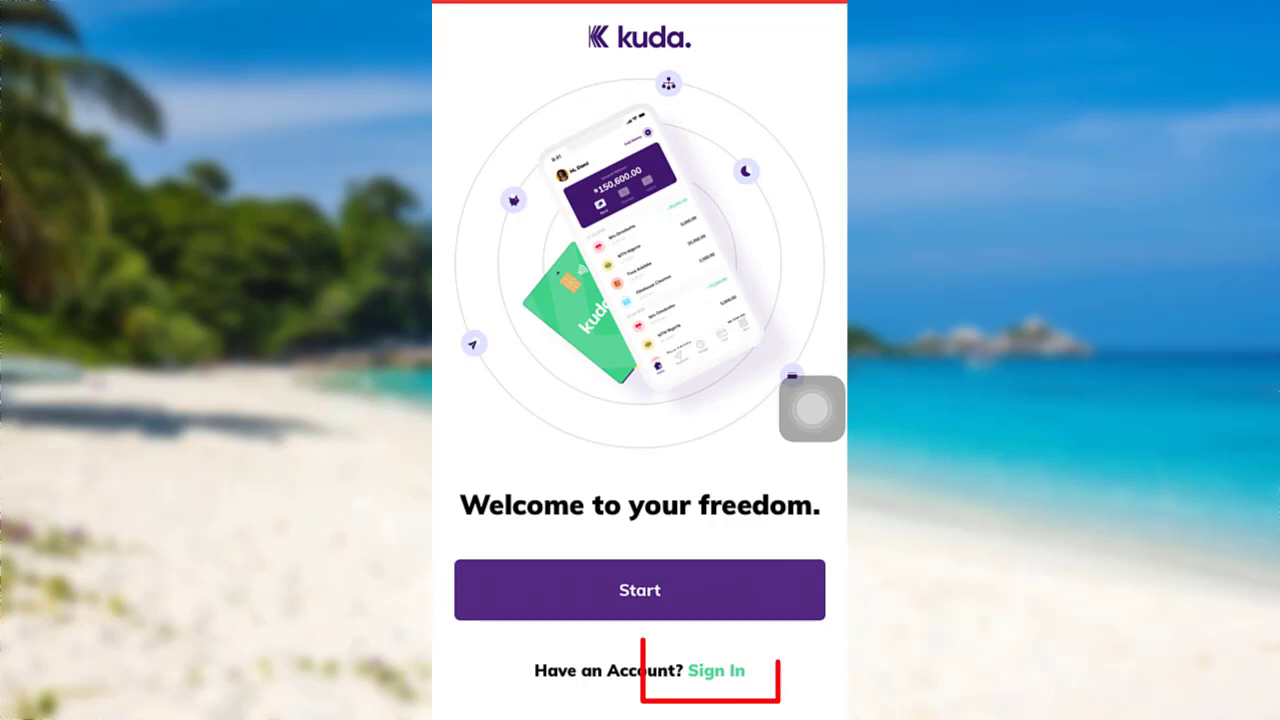
- Go to Sign In and attempt 'Reset Now', triggering the valid-email warning
click(716, 670)
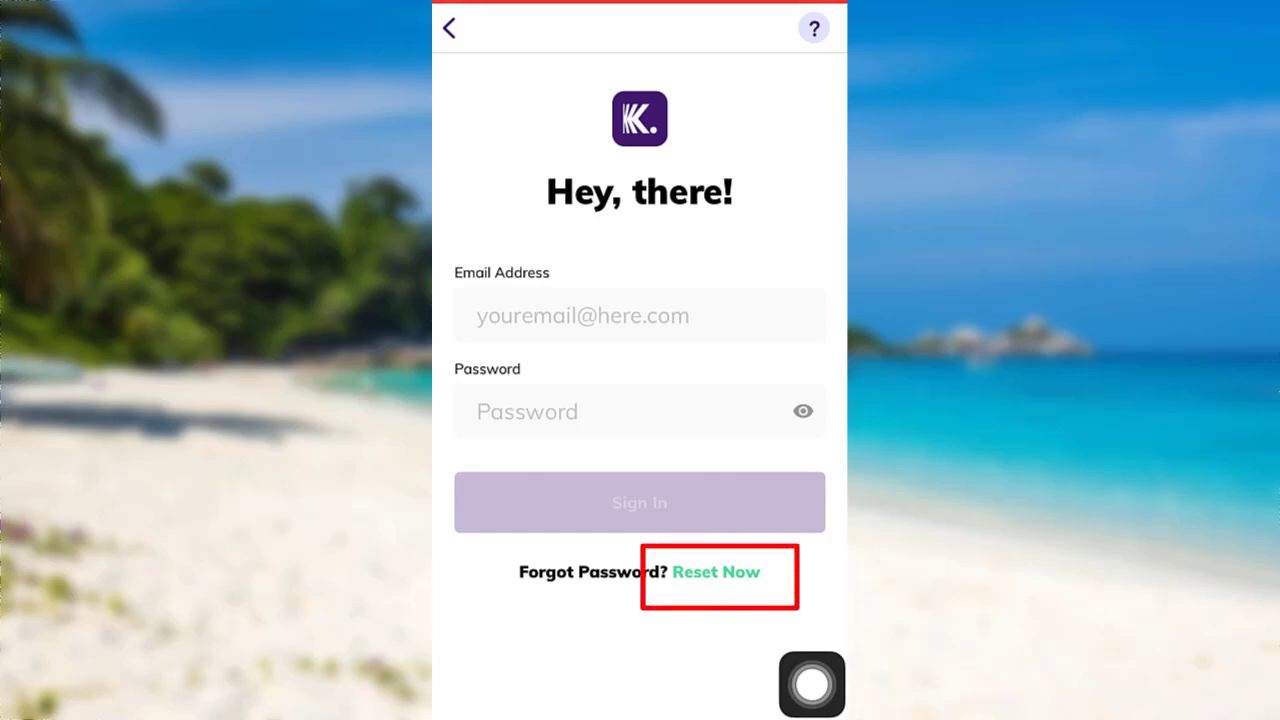
click(639, 502)
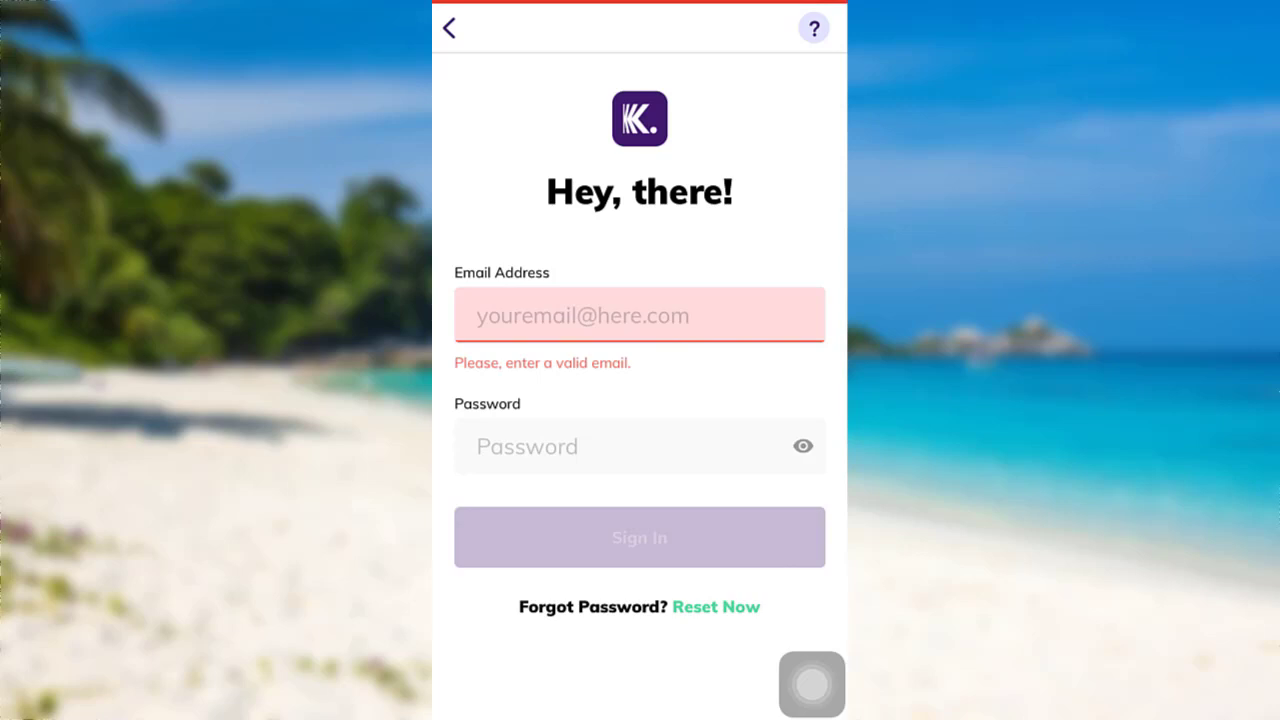
click(639, 315)
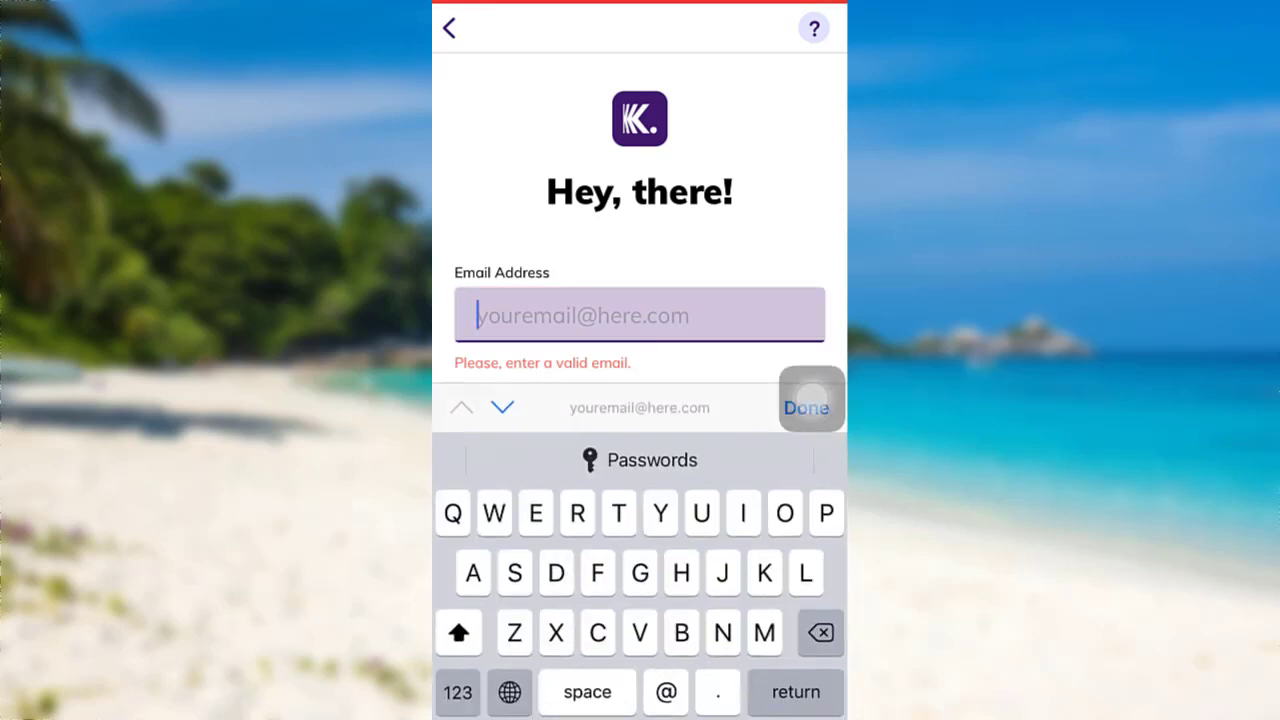
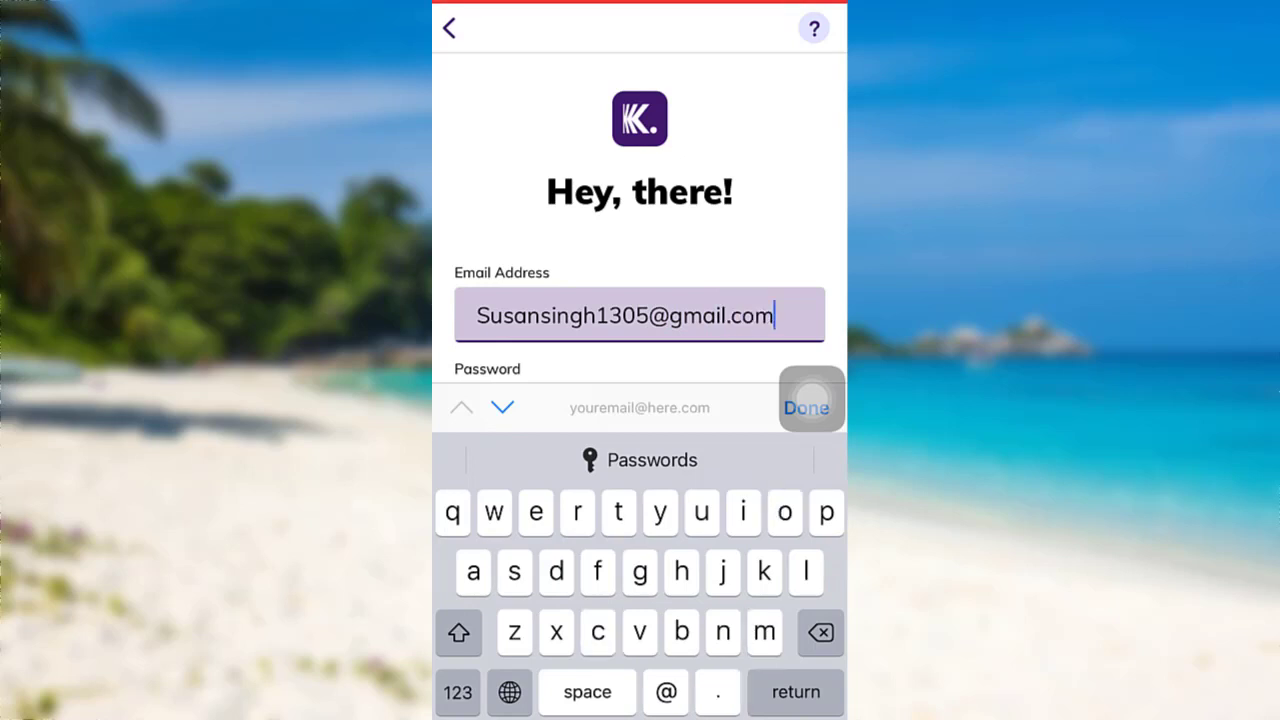
click(806, 408)
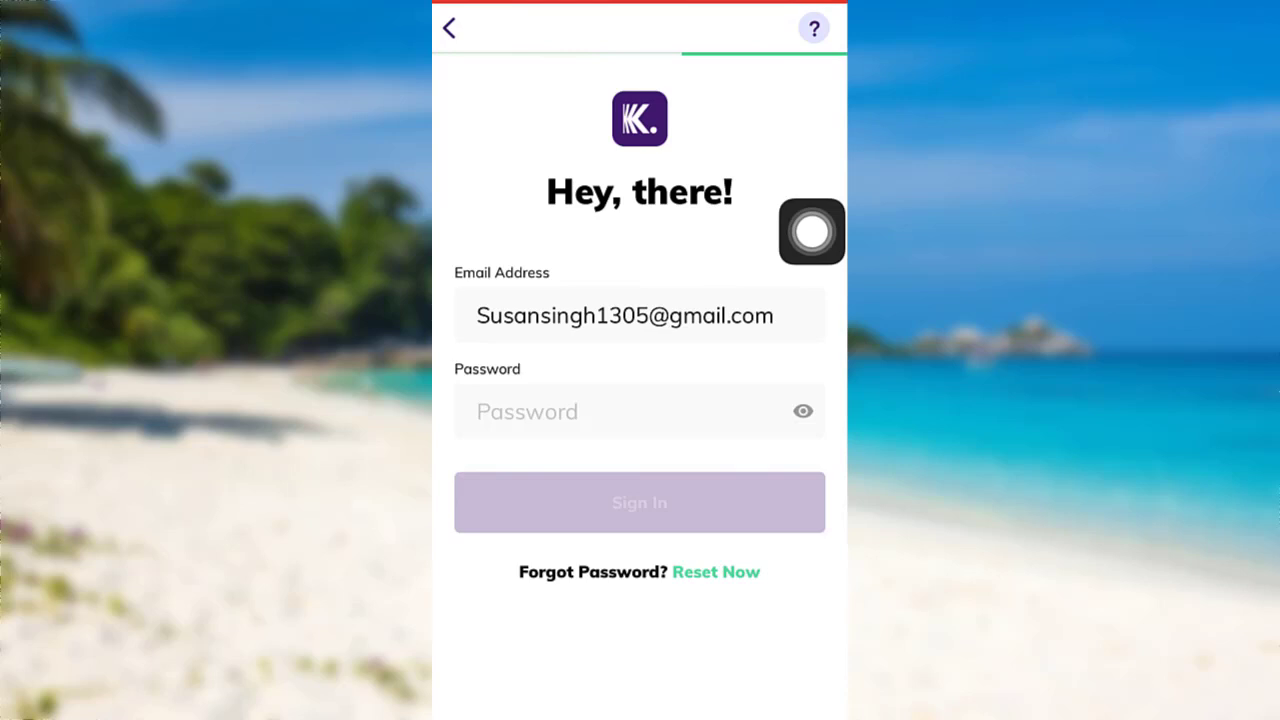
click(716, 571)
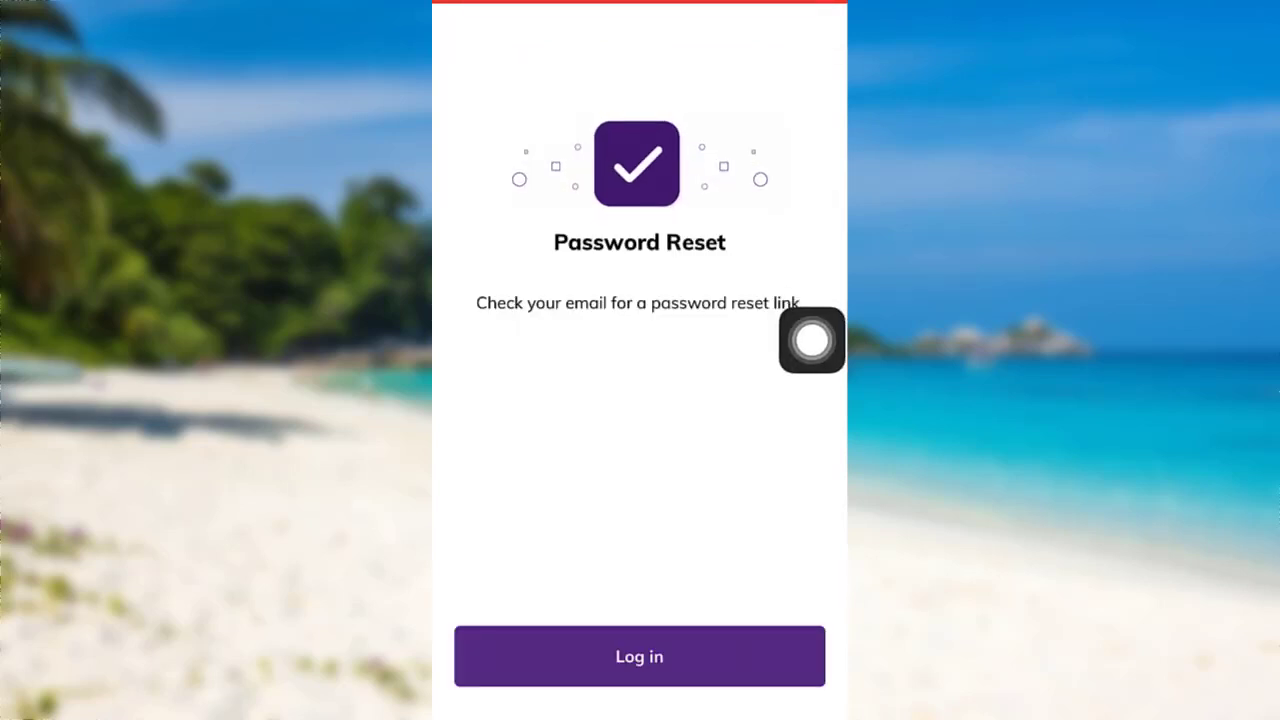